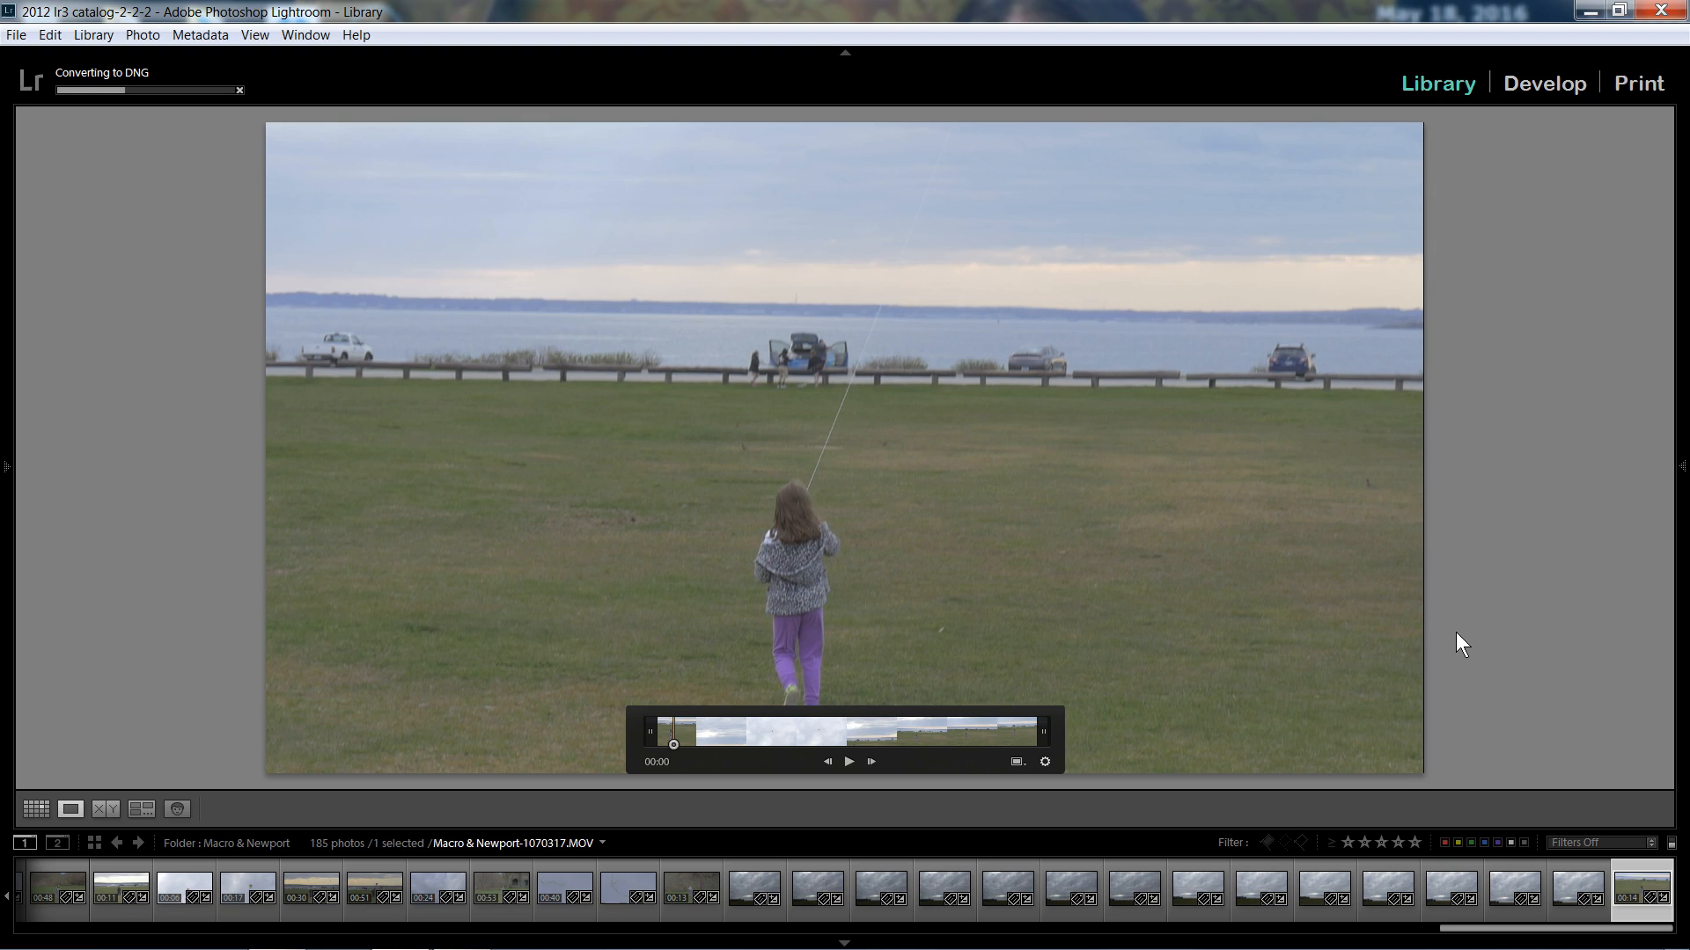
mouse_move(780, 777)
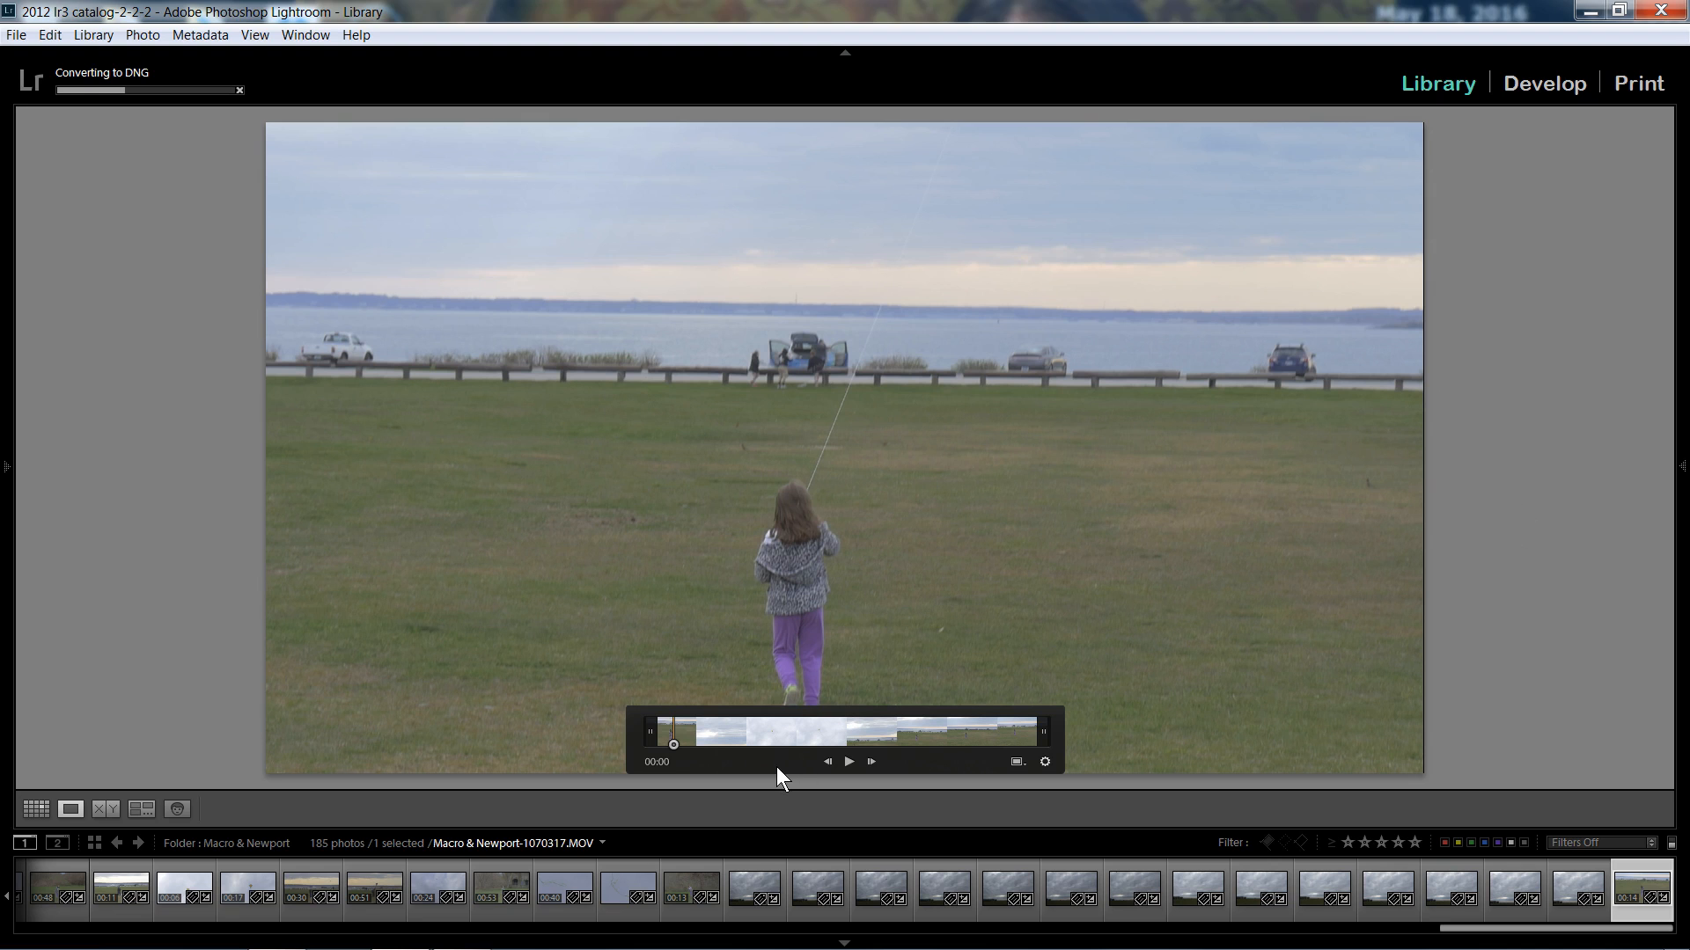
mouse_move(914, 743)
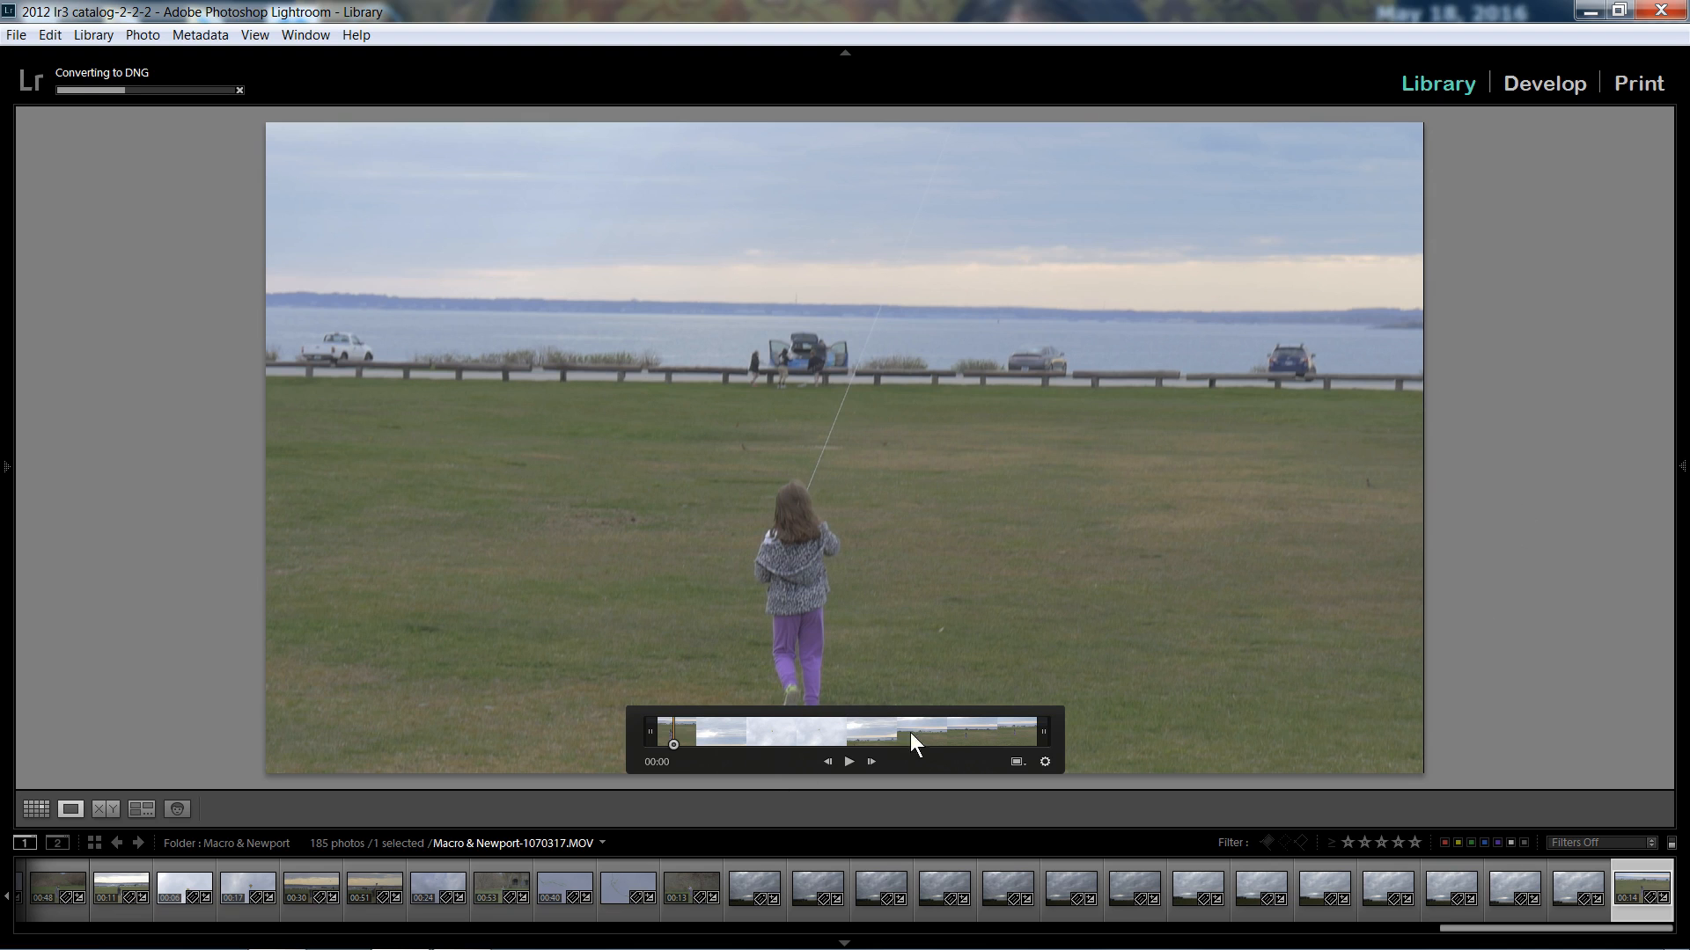
- Toggle the video-and-captured-frame stack badge on the kite clip thumbnail in the Filmstrip
left_click(1042, 760)
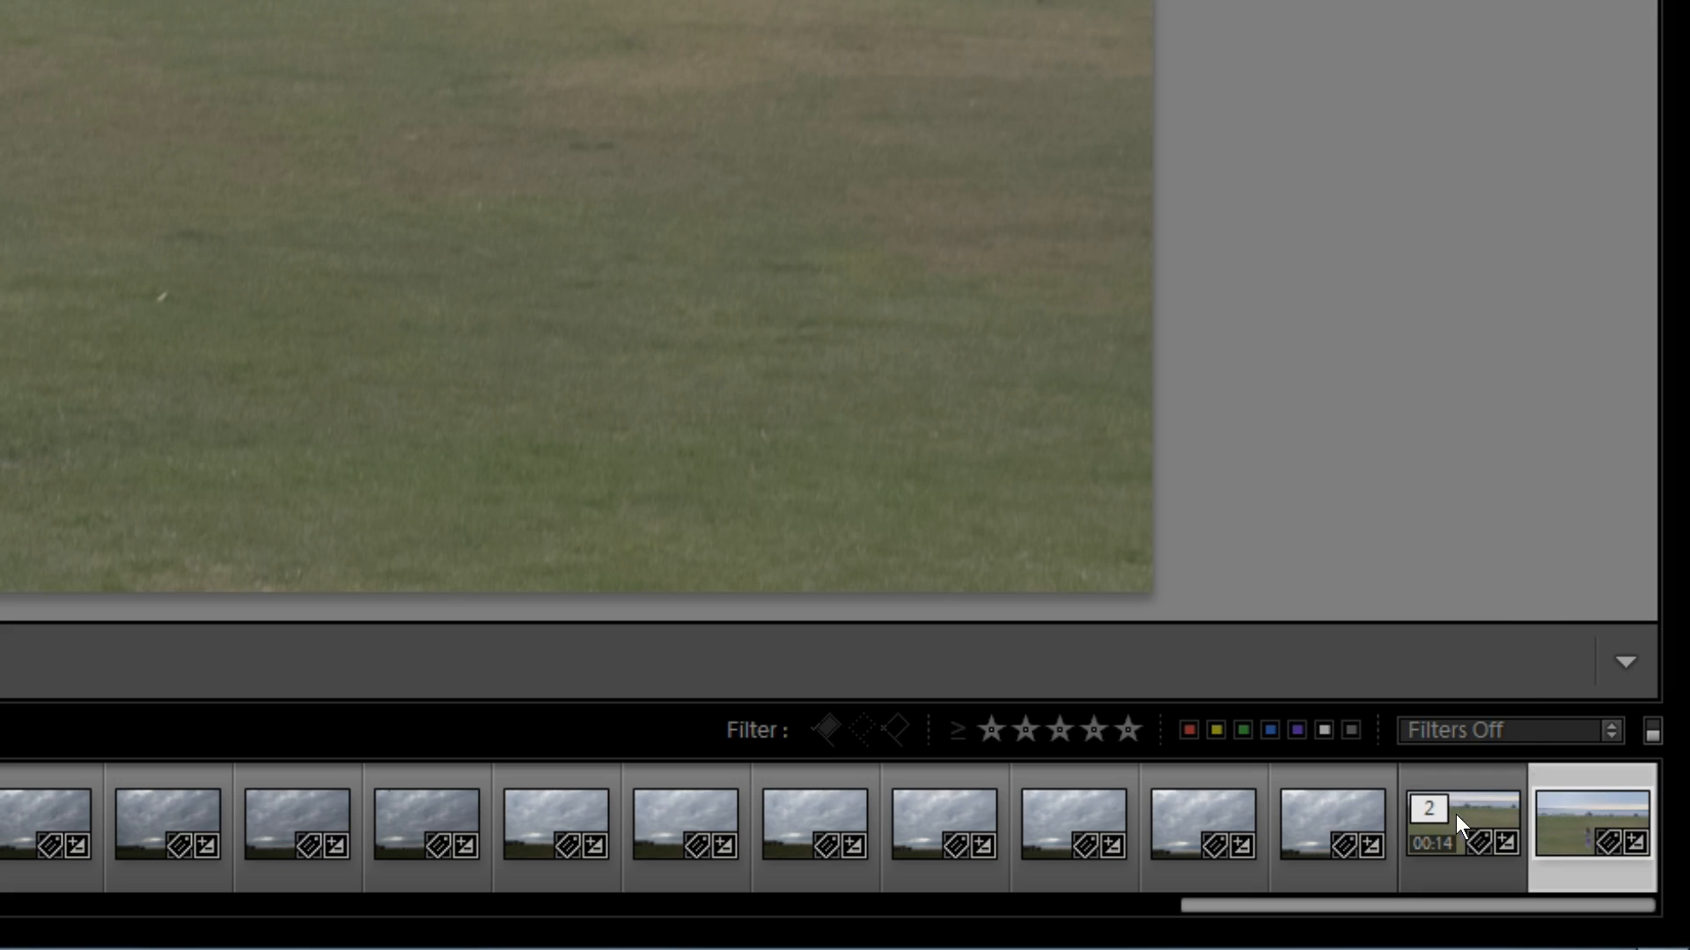
mouse_move(1511, 817)
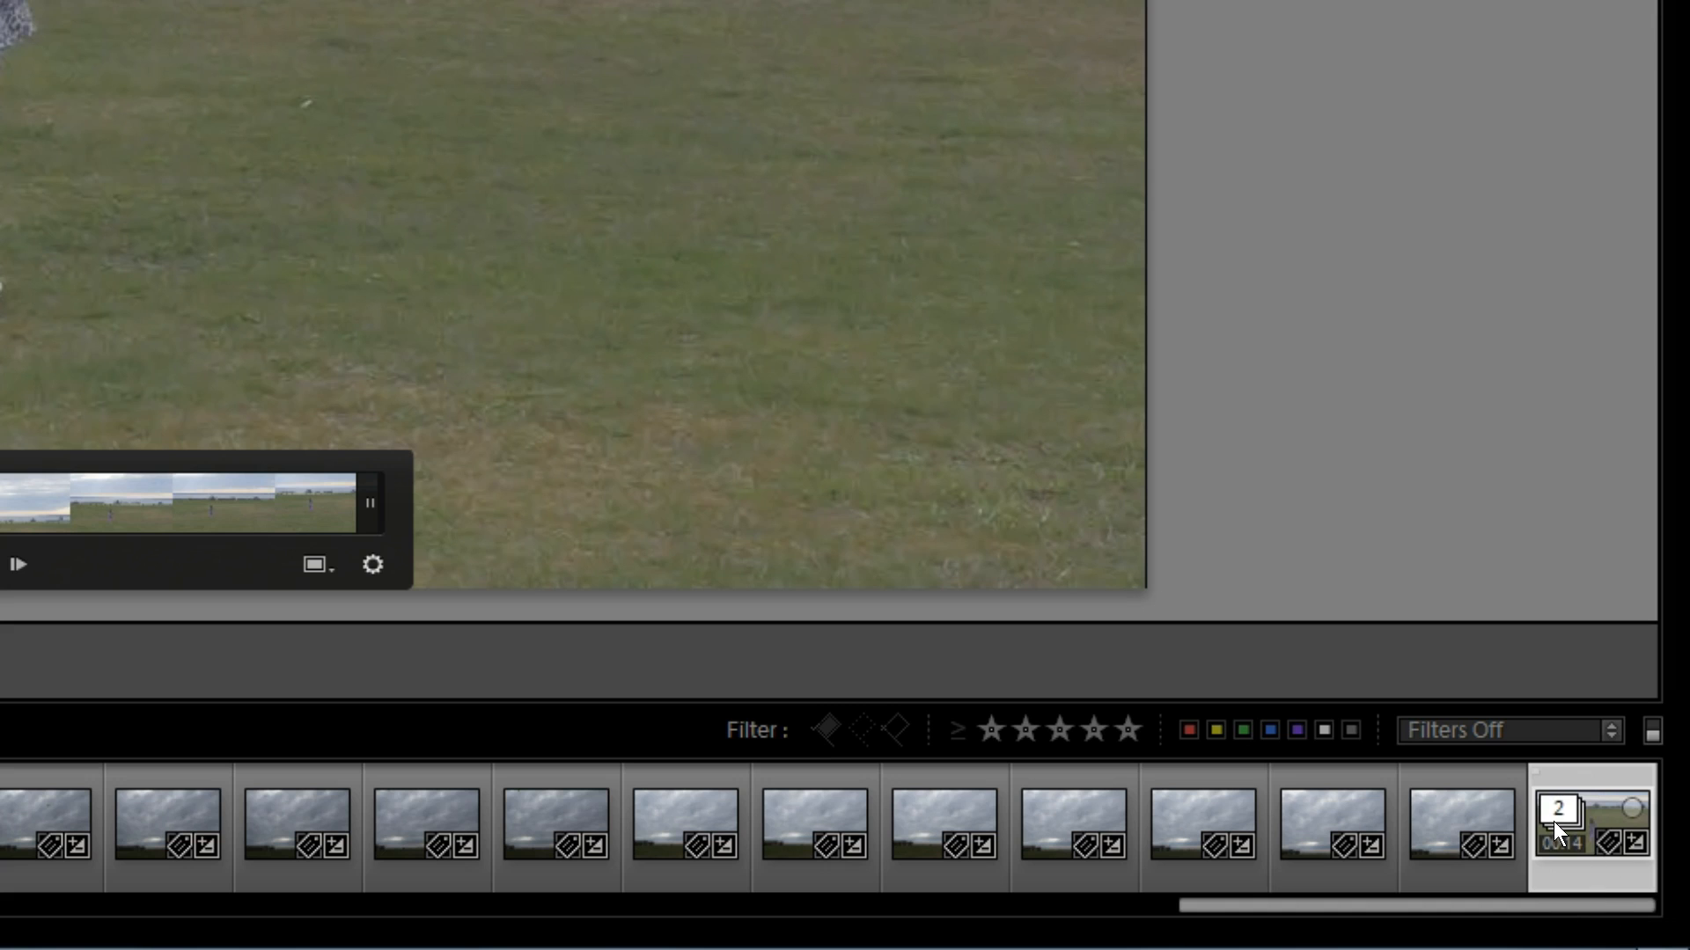
mouse_move(1576, 845)
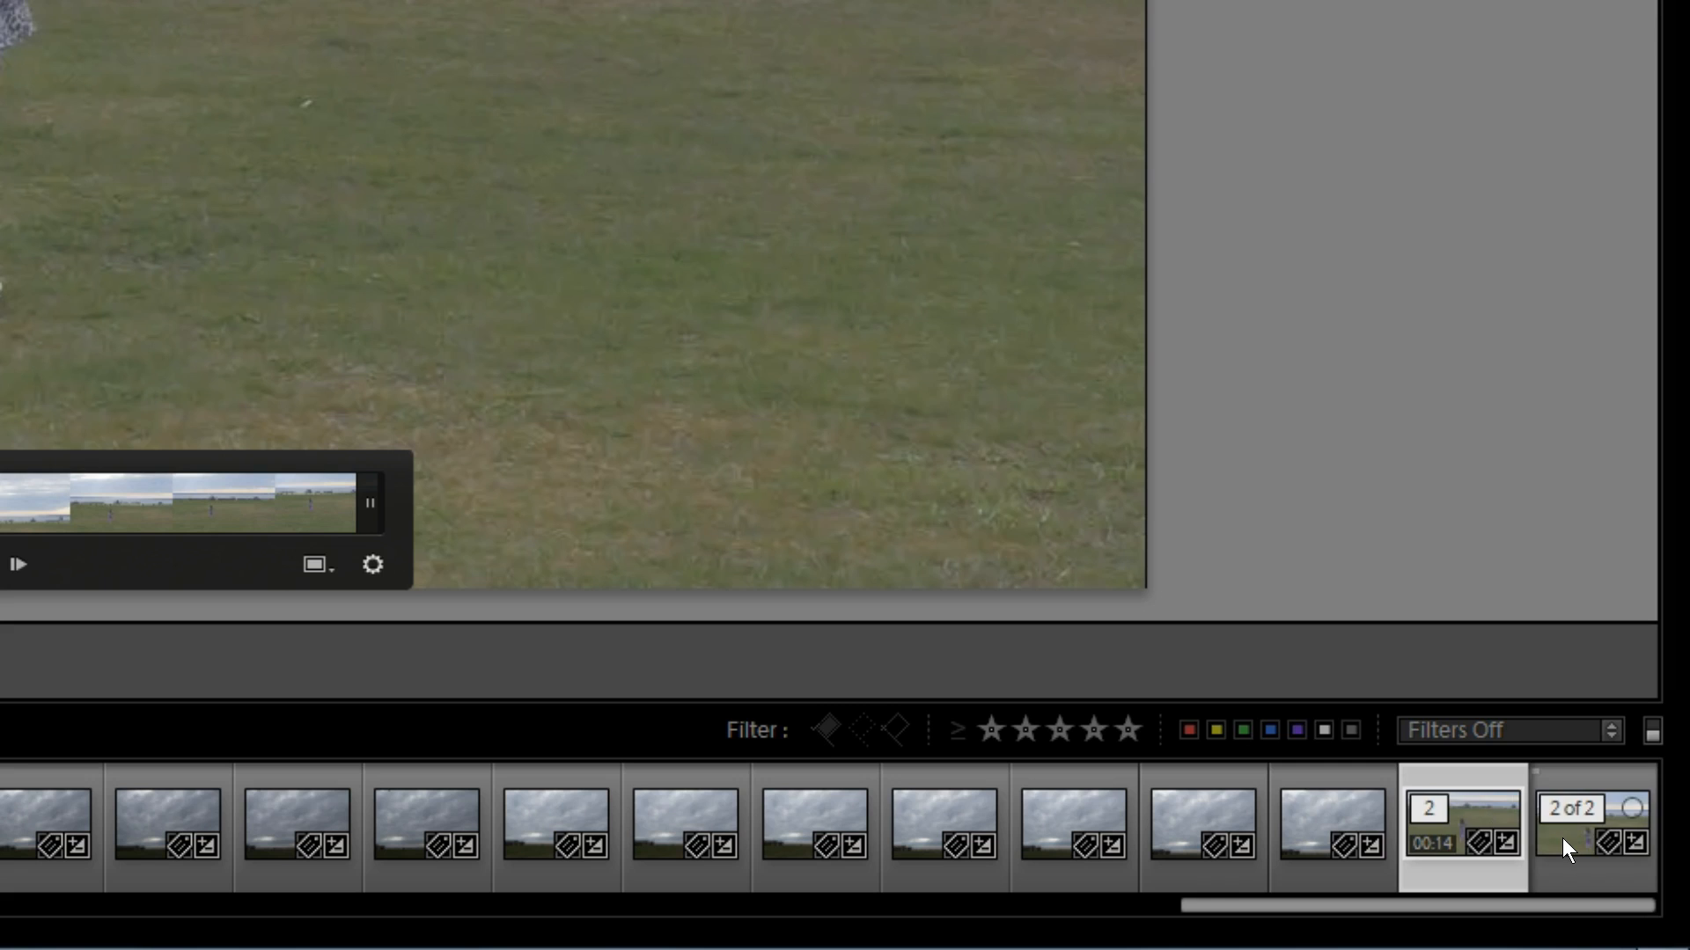
mouse_move(1564, 873)
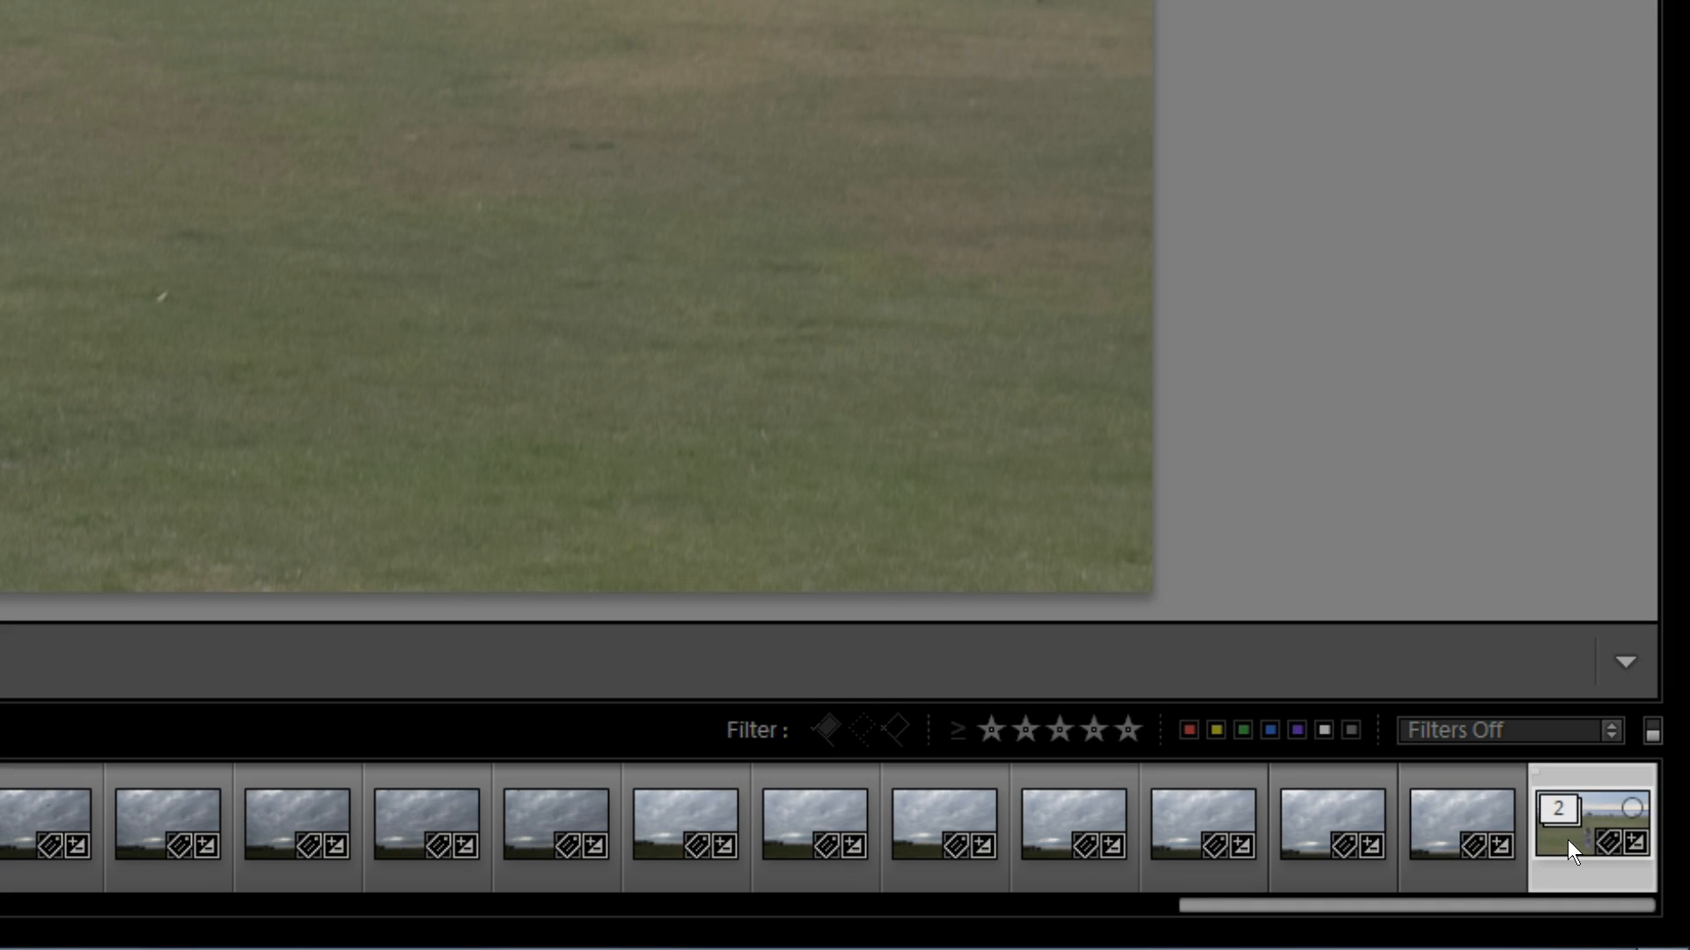
- Expand the video stack via Stacking > Expand Stack on the stacked thumbnail
right_click(1592, 835)
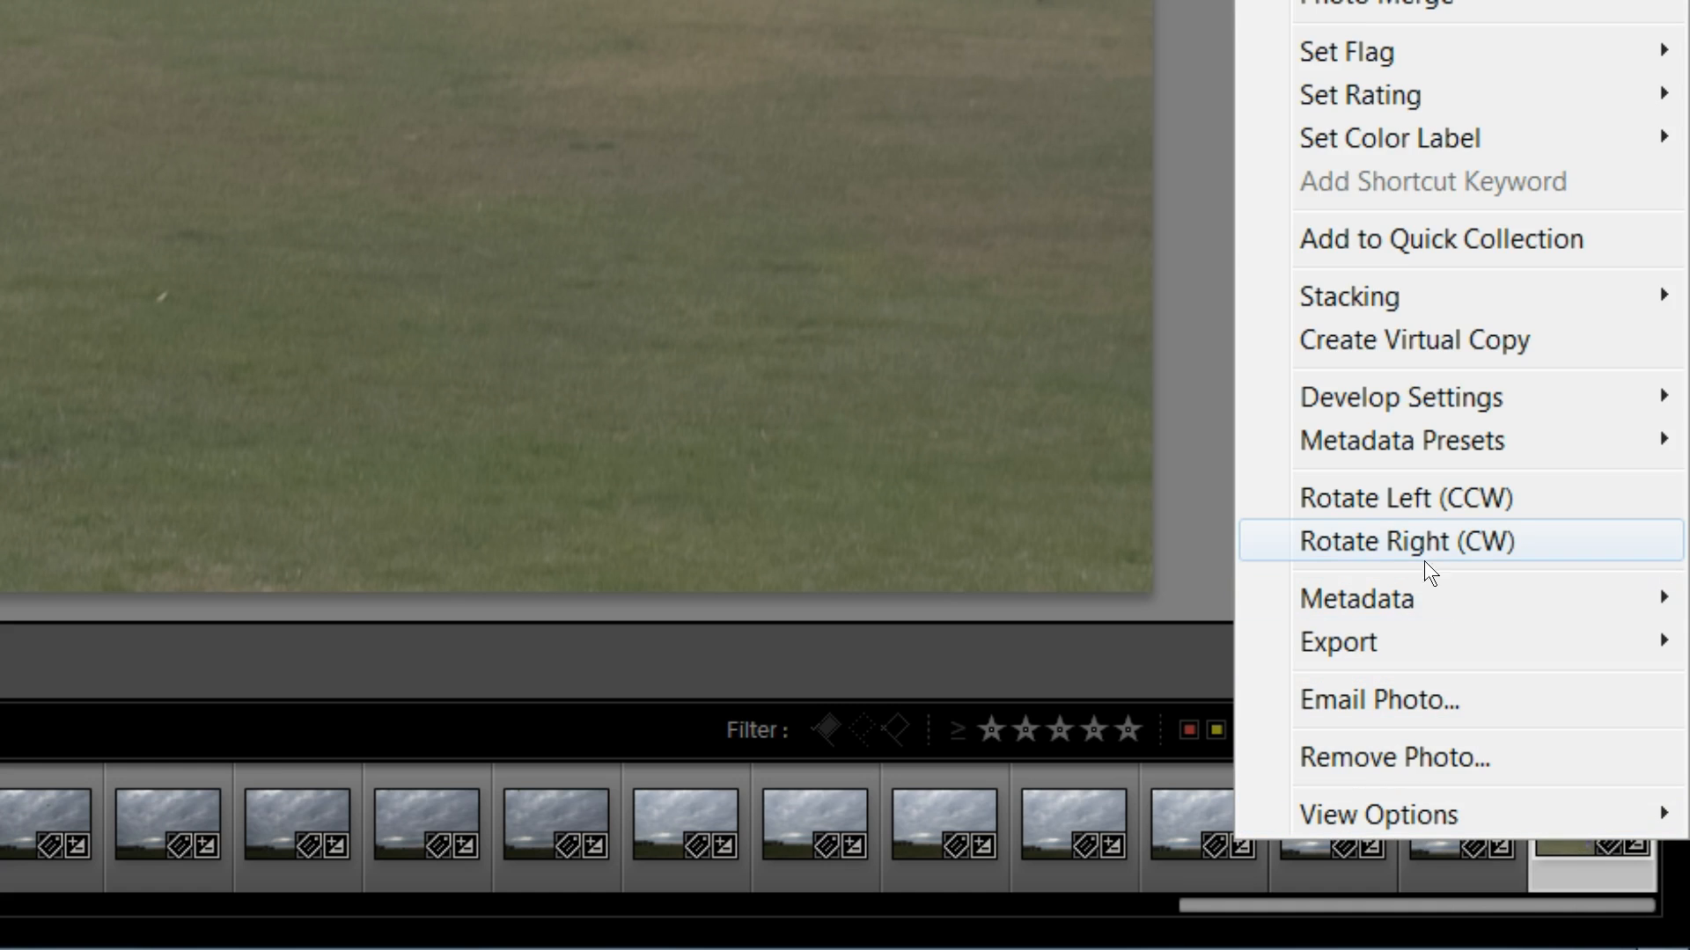
mouse_move(1432, 312)
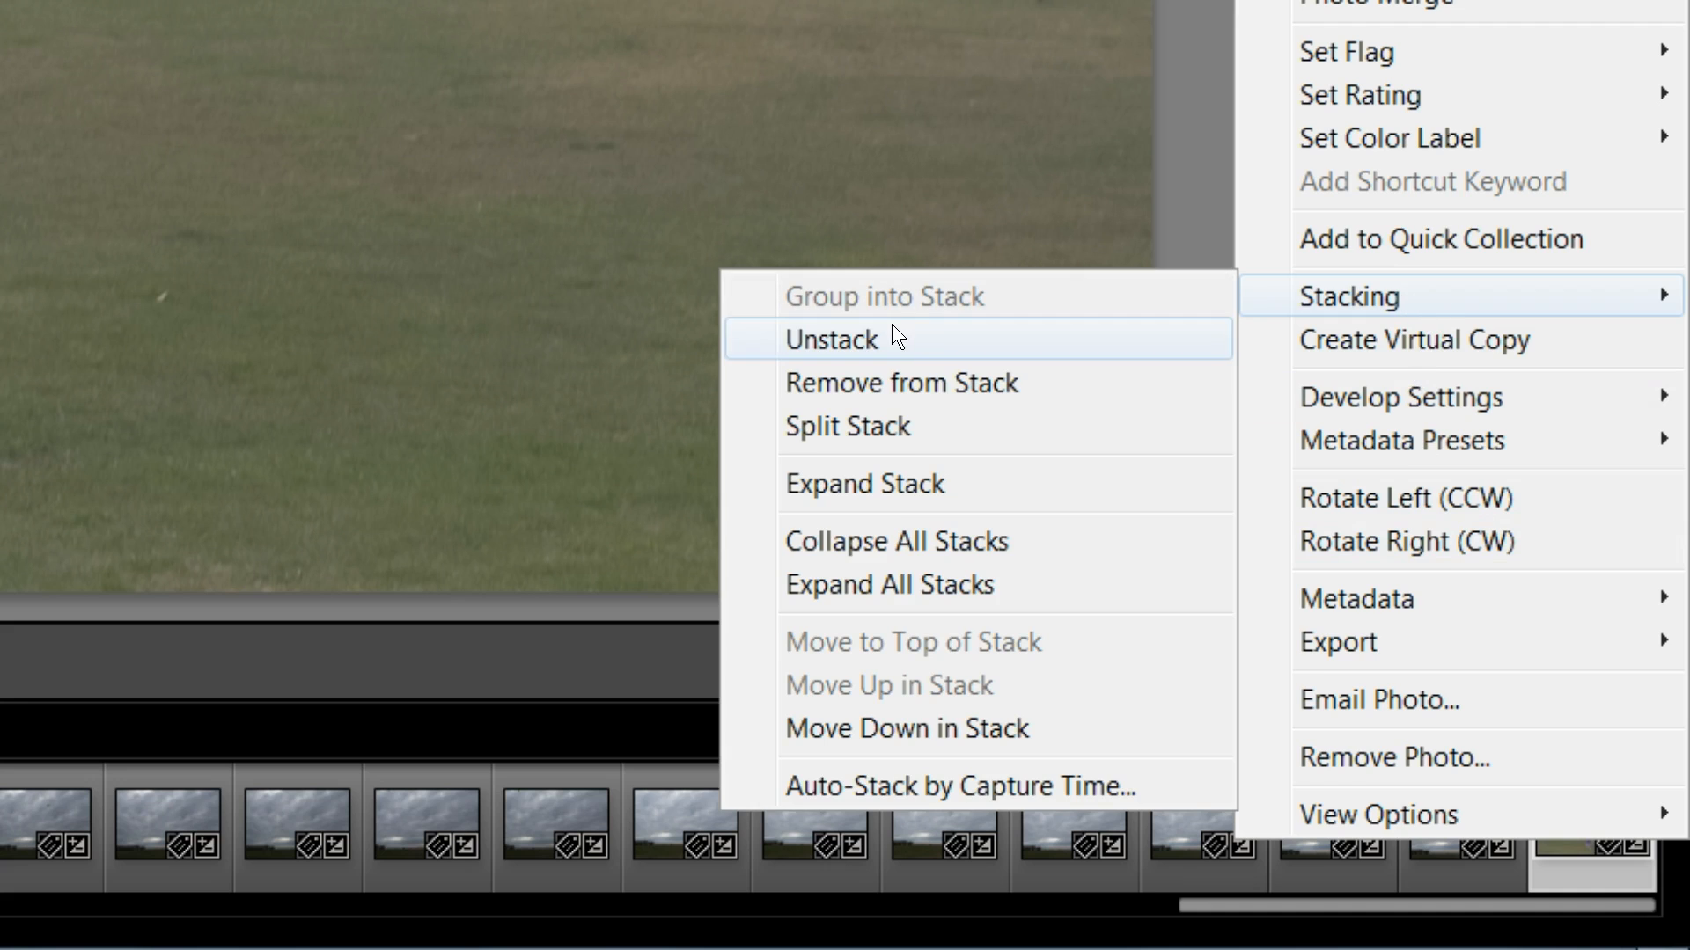
mouse_move(918, 506)
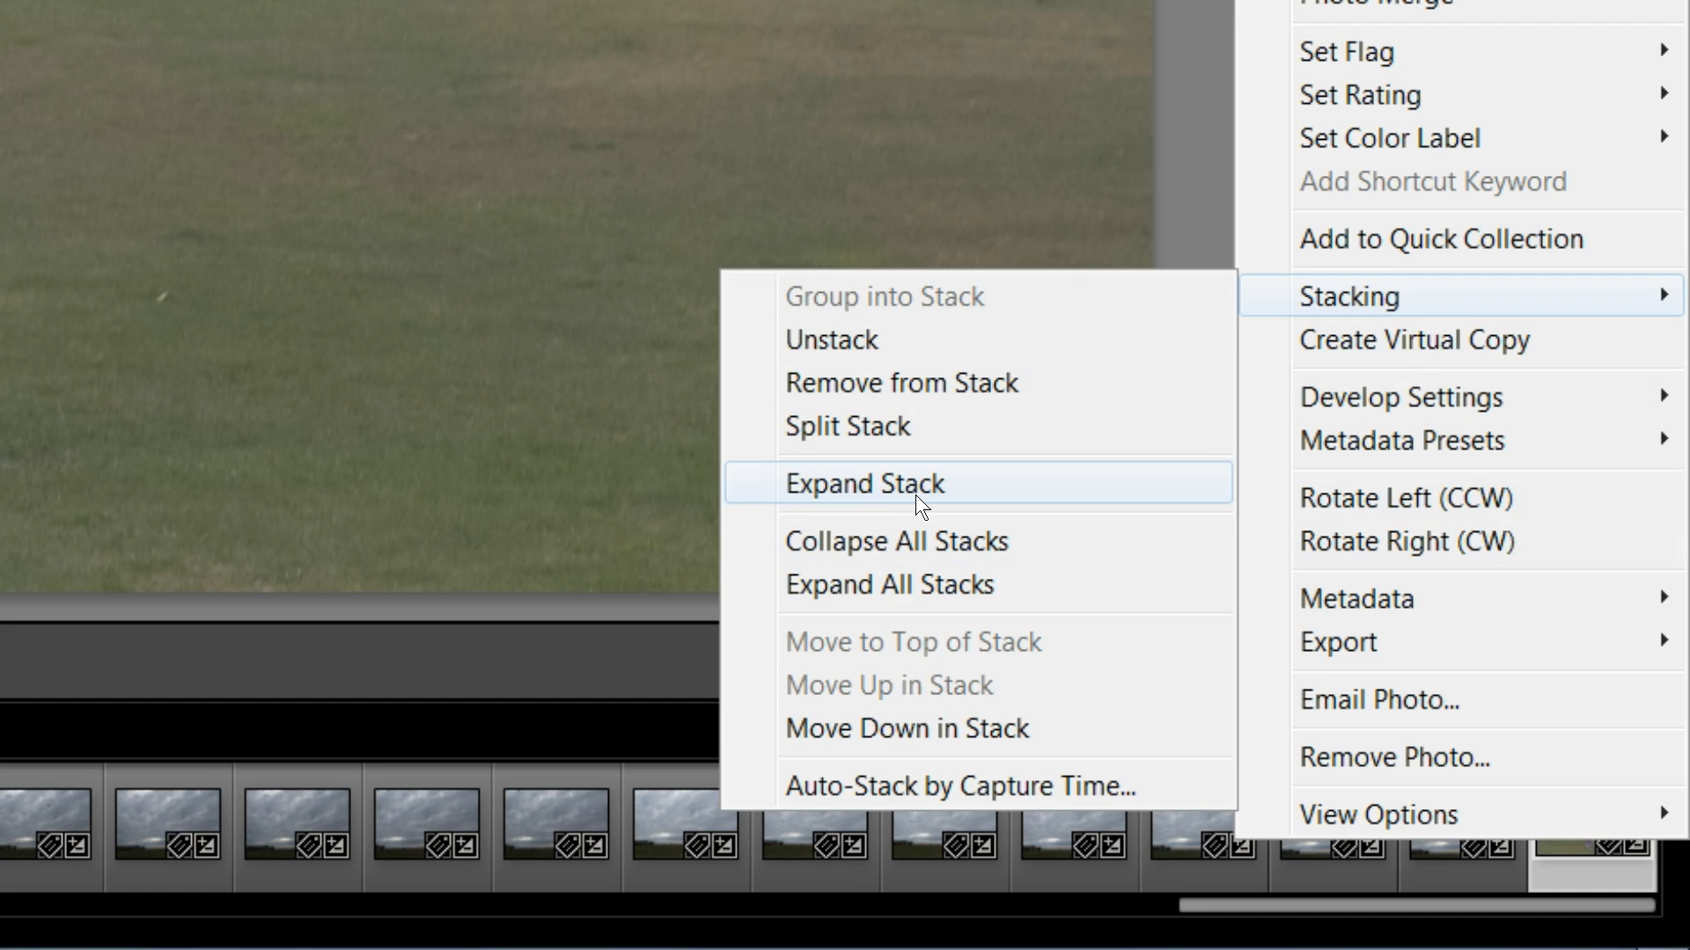
left_click(863, 483)
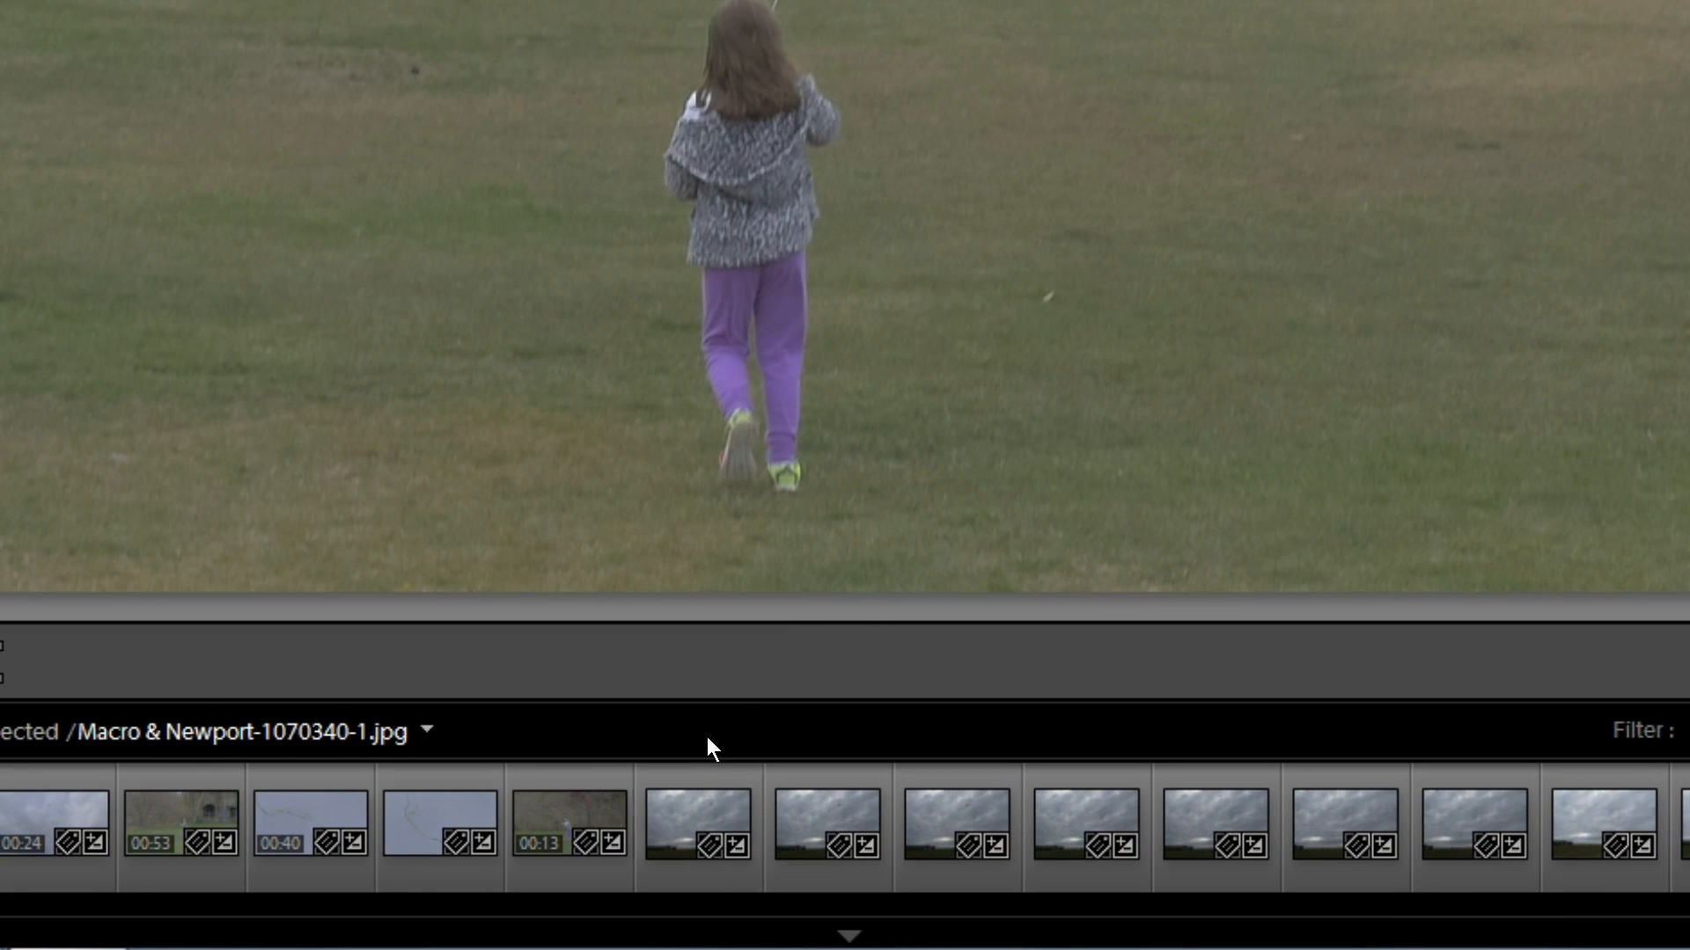
- Select the two adjacent cloudy seascape RW2 photos and use Stacking > Group into Stack
left_click(698, 830)
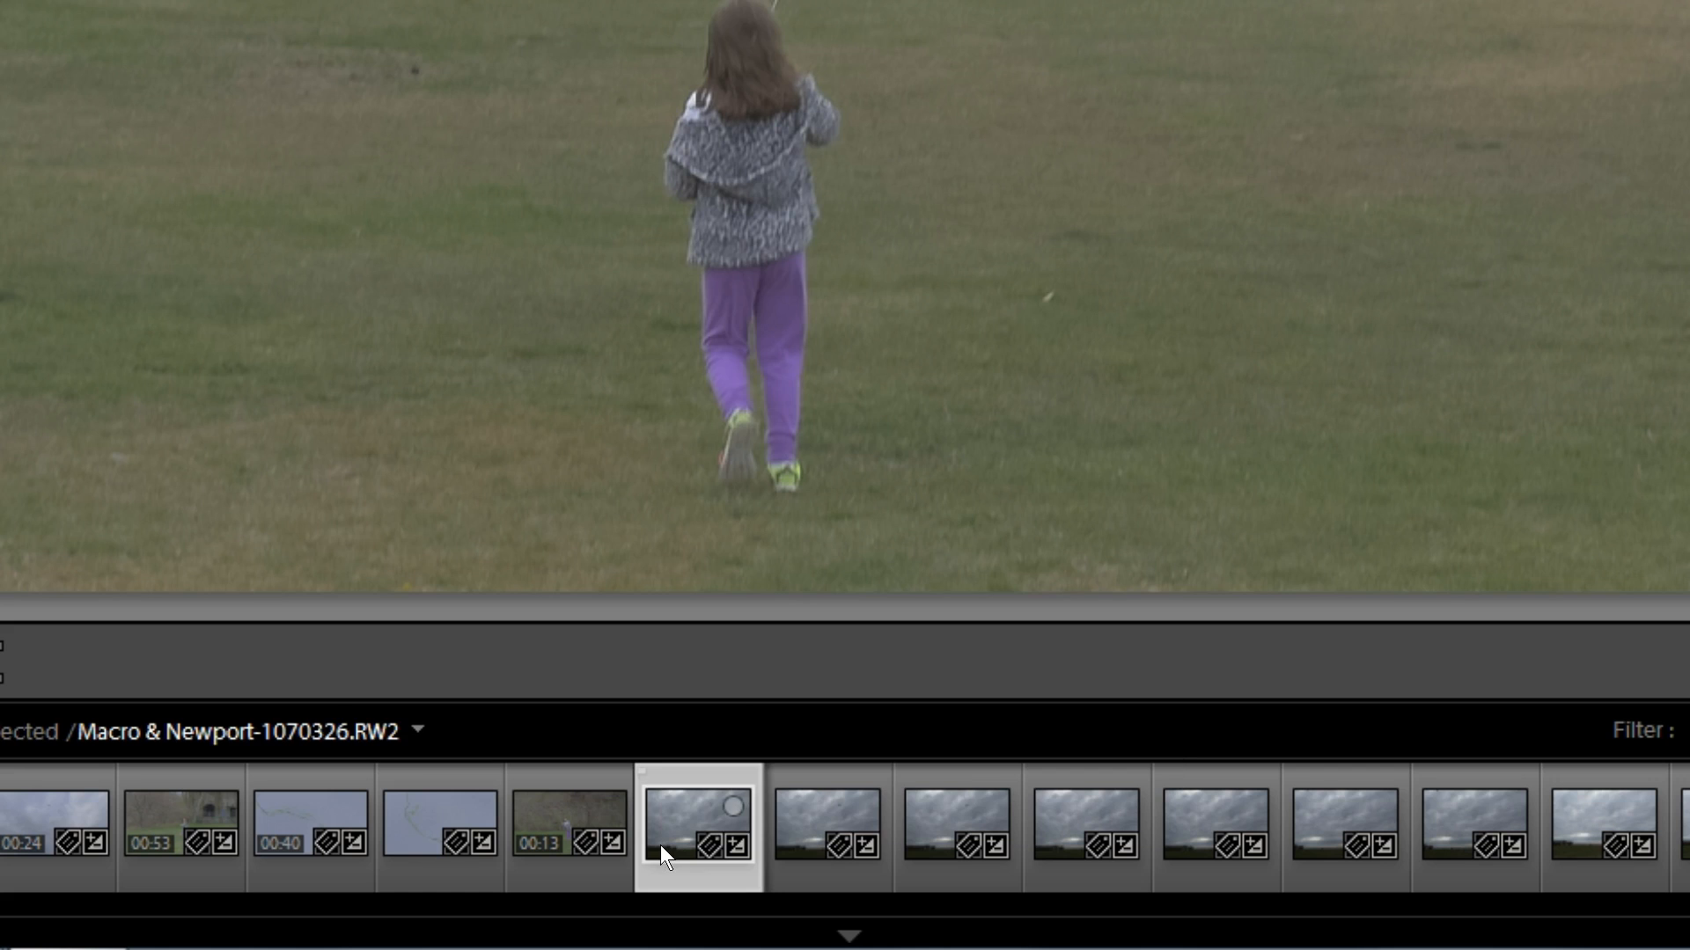
left_click(827, 829)
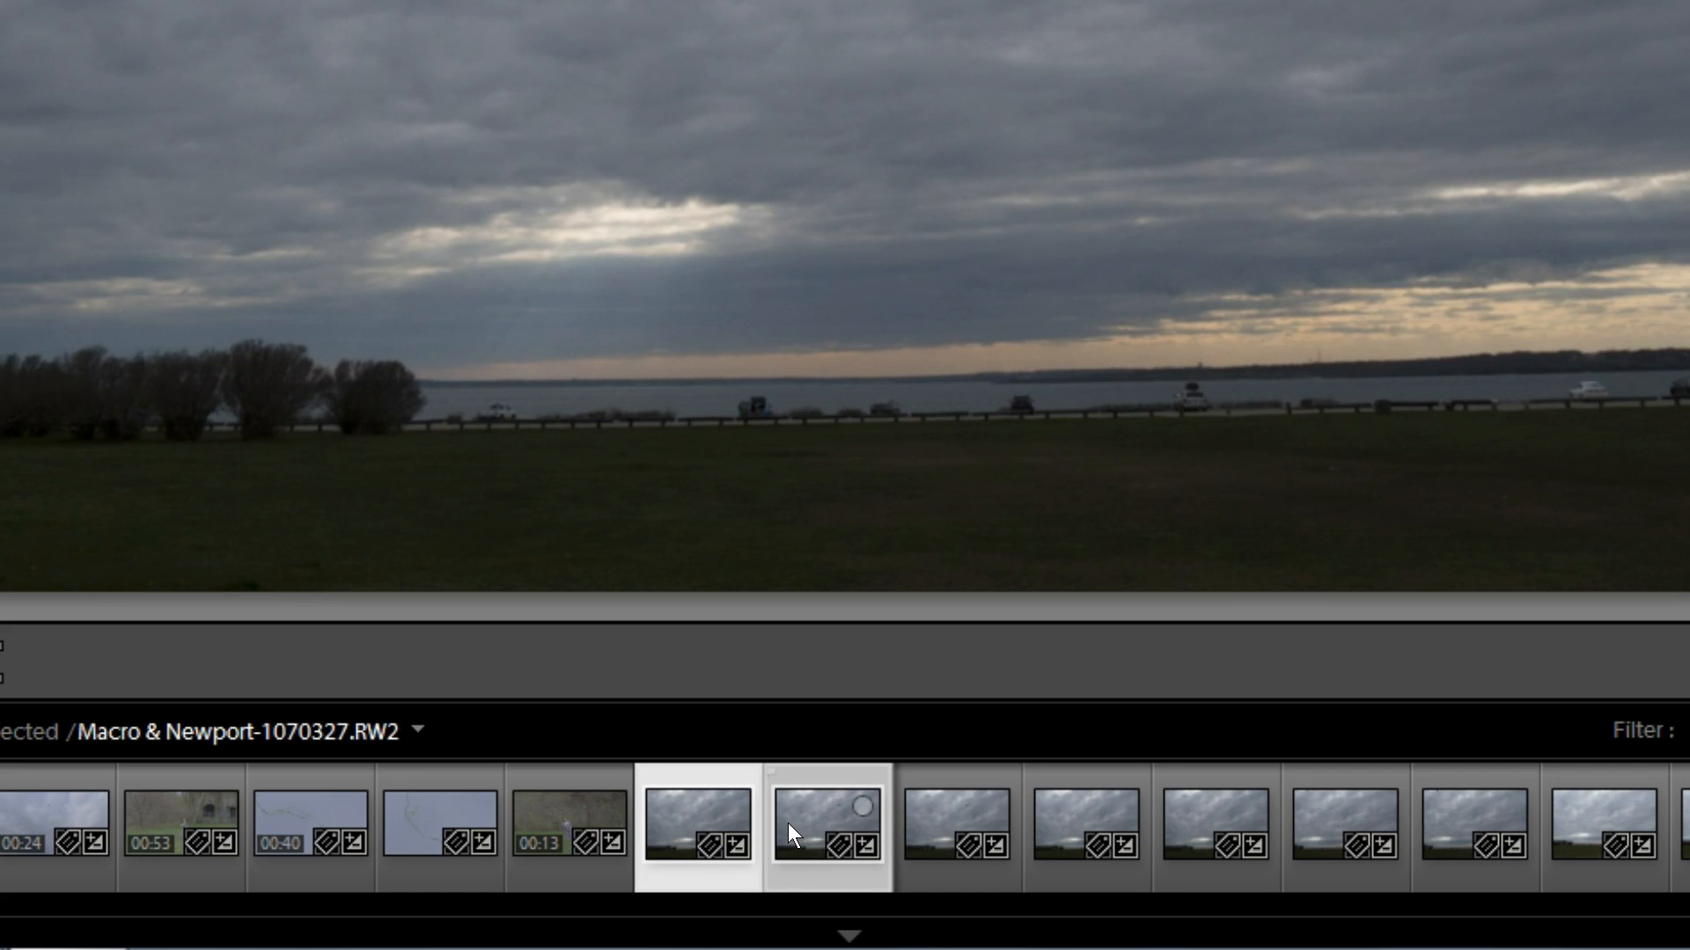
right_click(793, 835)
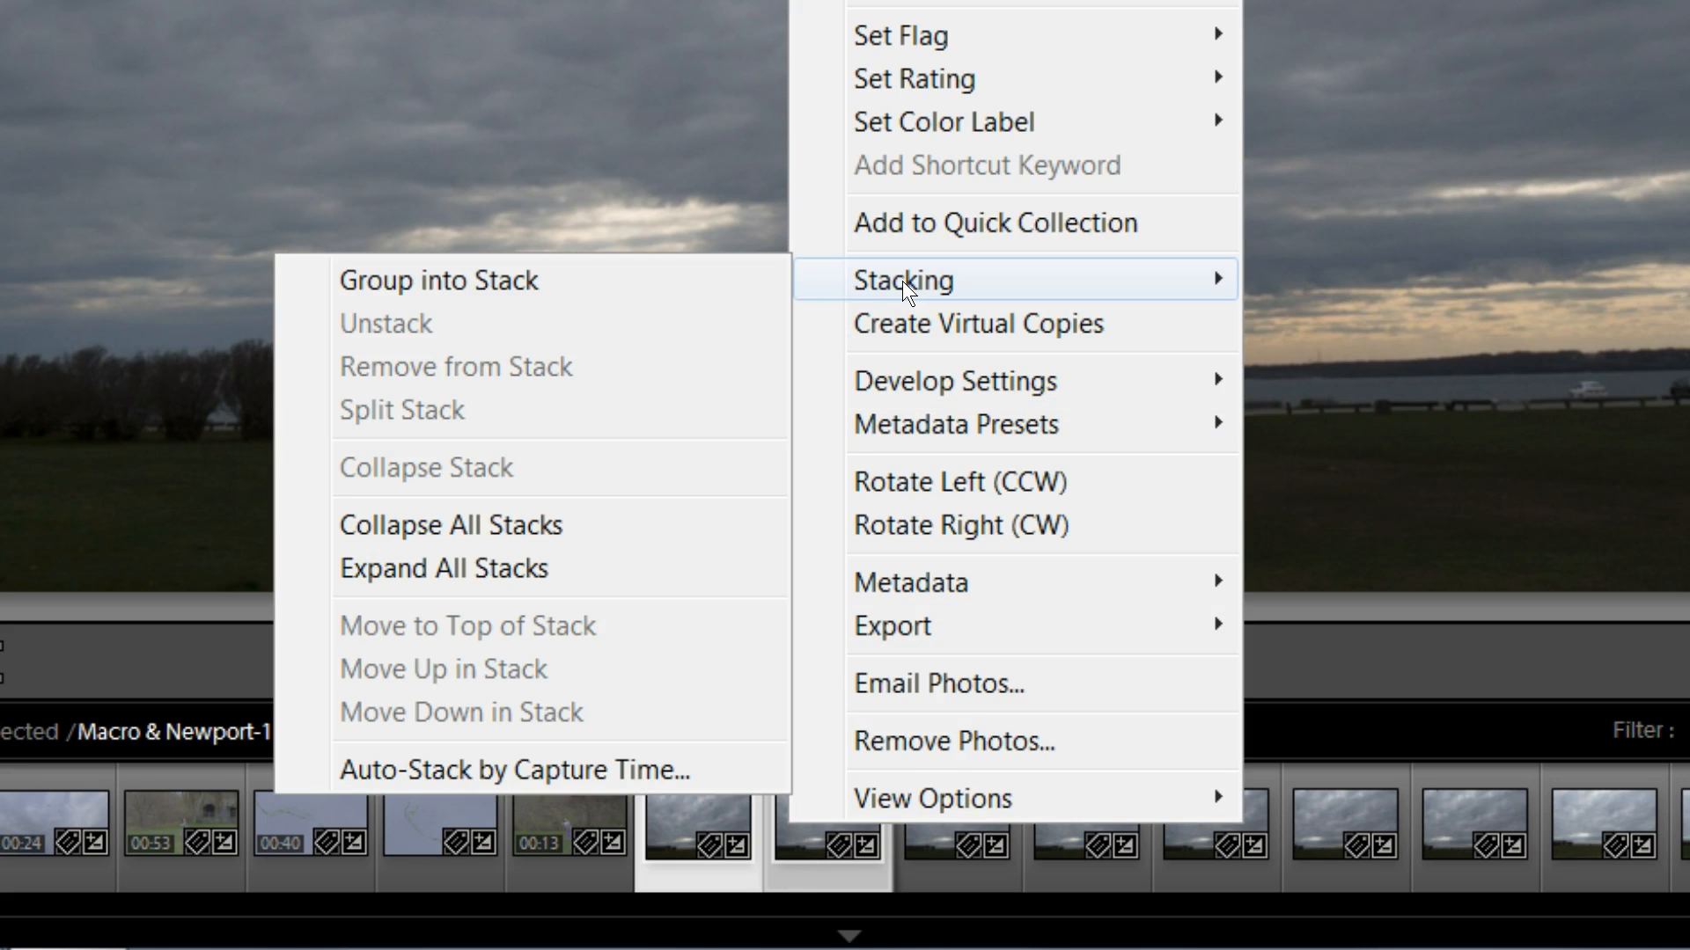
mouse_move(474, 280)
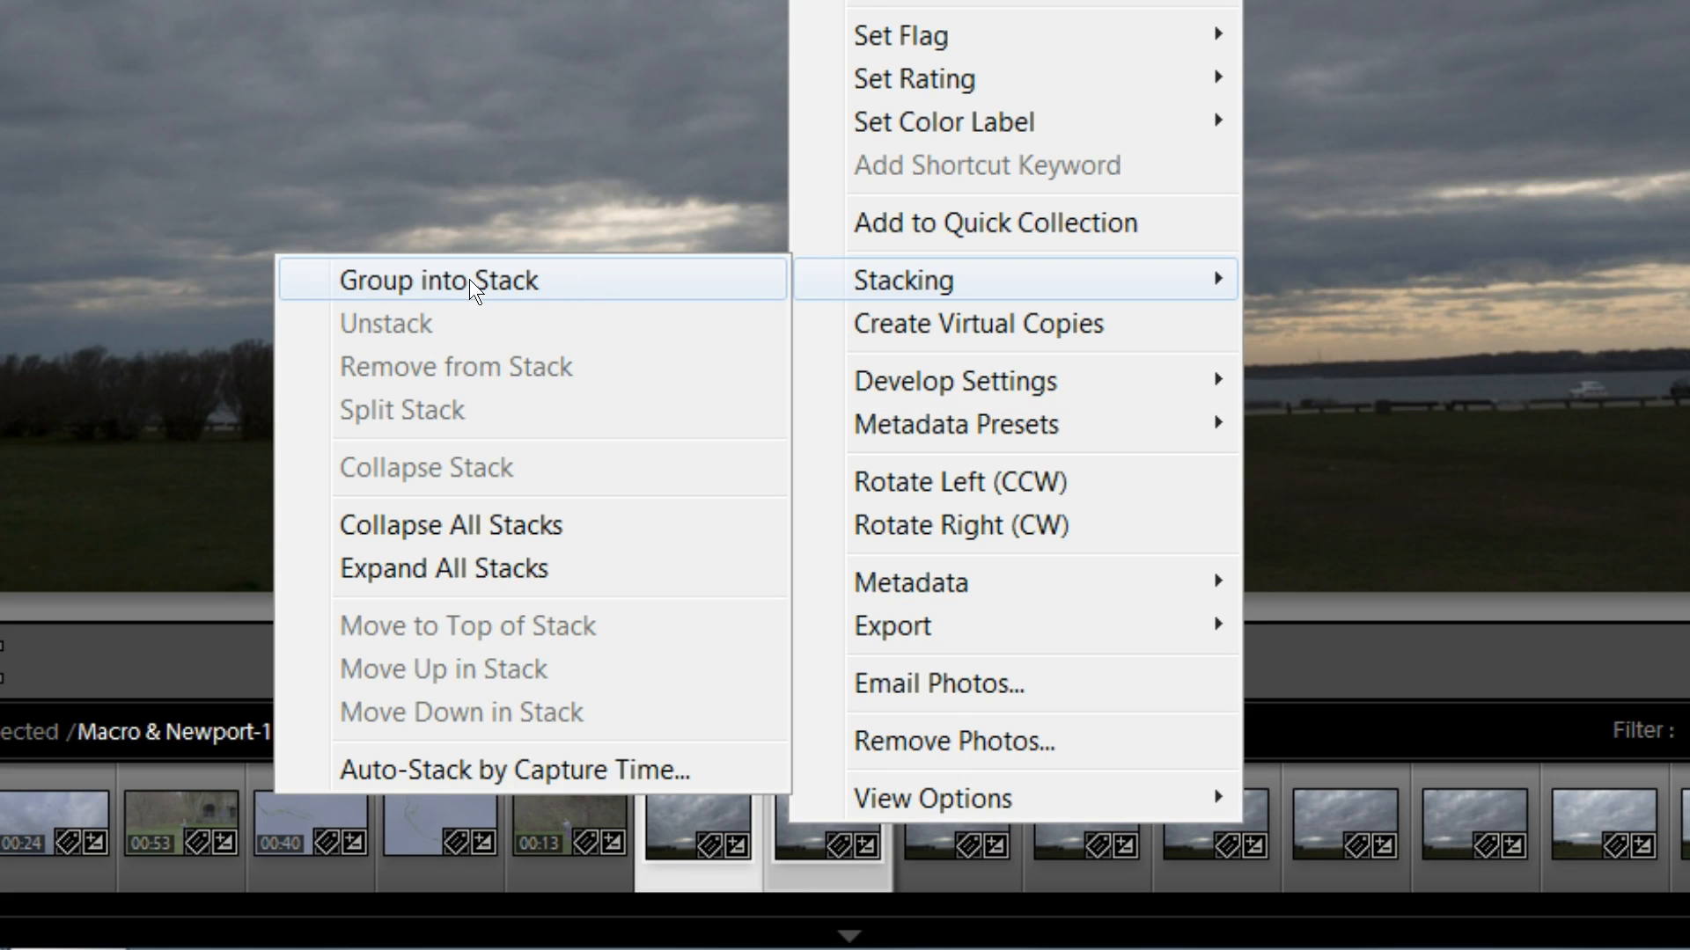
left_click(438, 279)
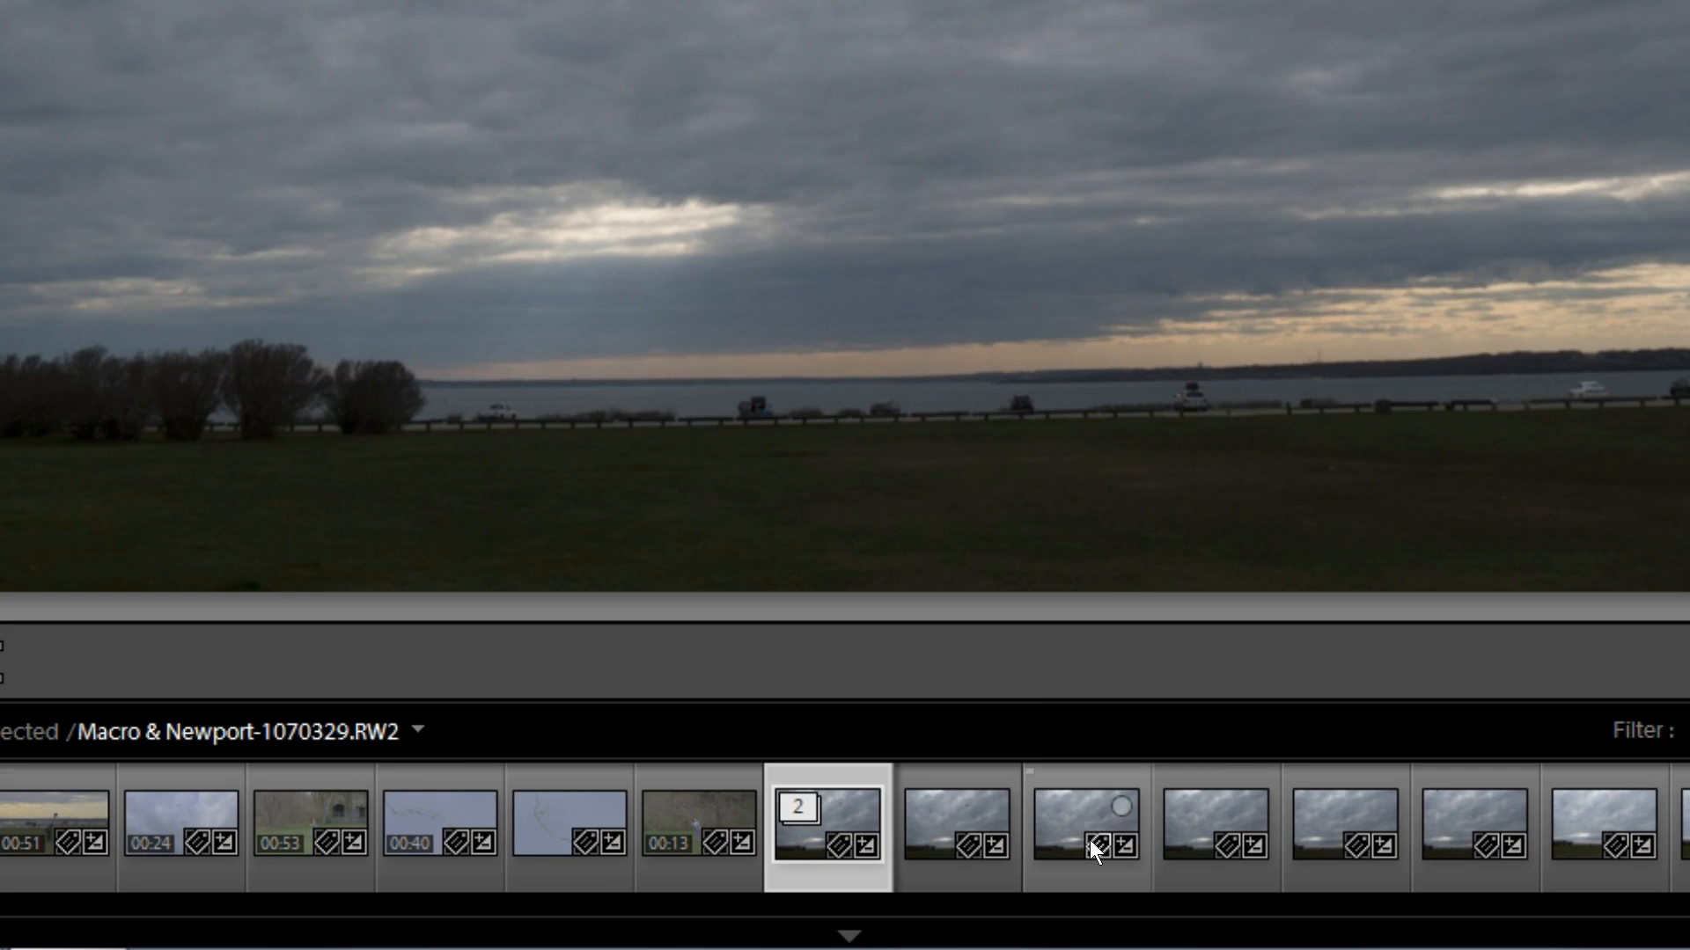
- Expand the seascape stack with its count badge to show both raw photos
left_click(824, 824)
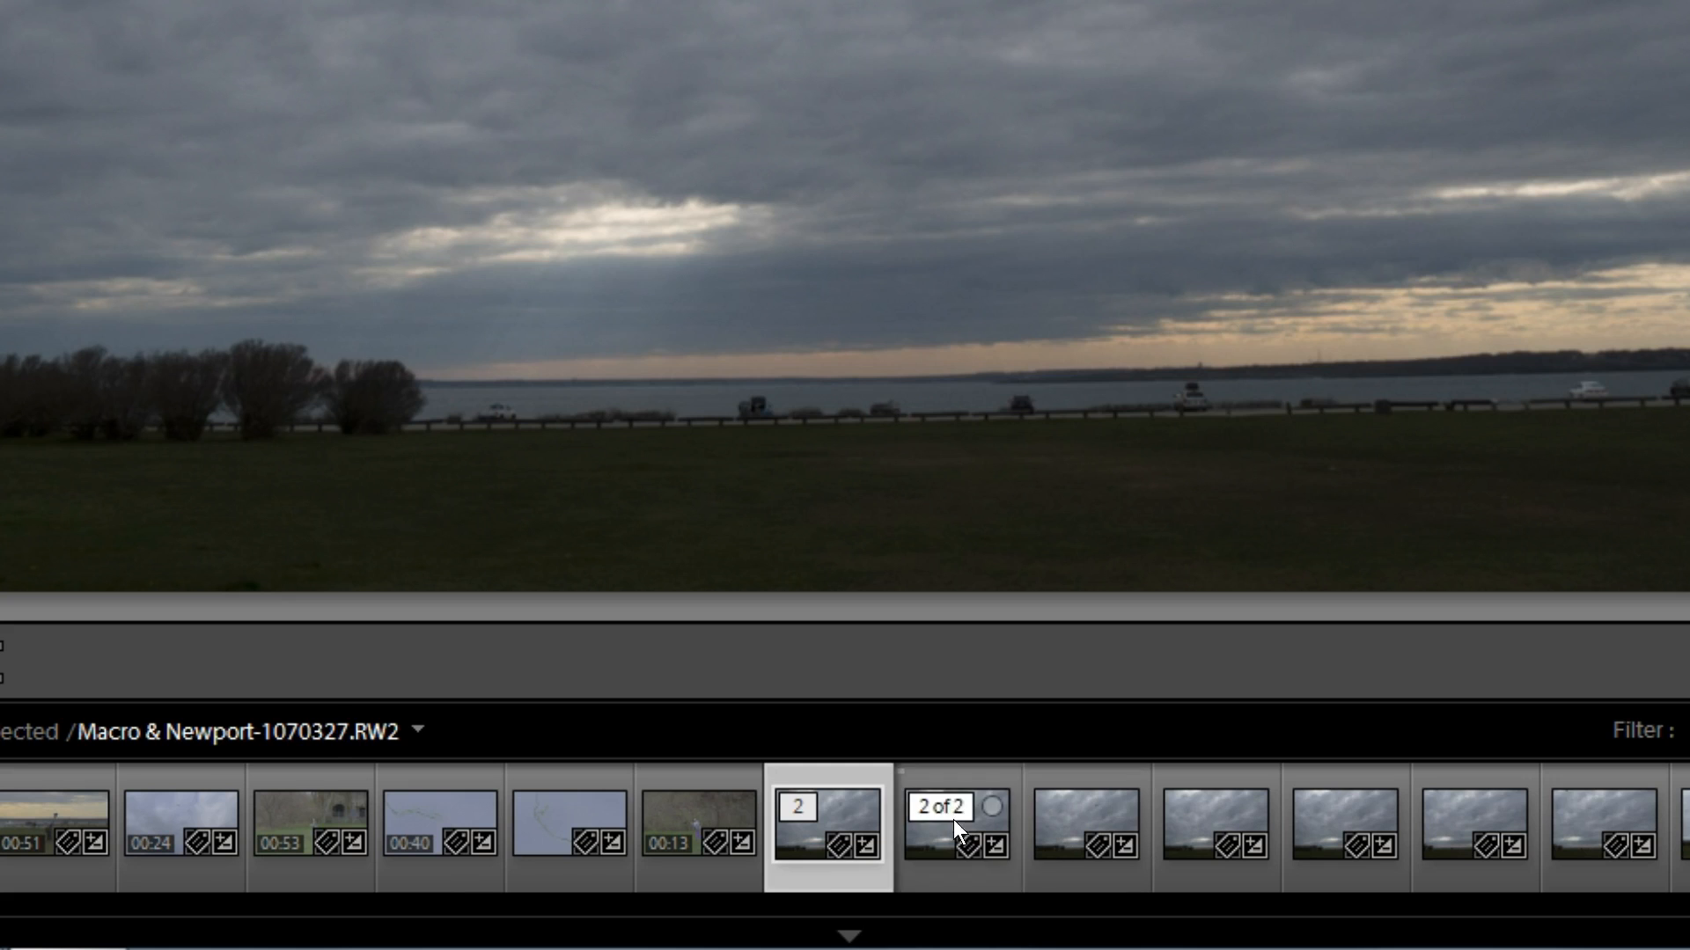
mouse_move(908, 822)
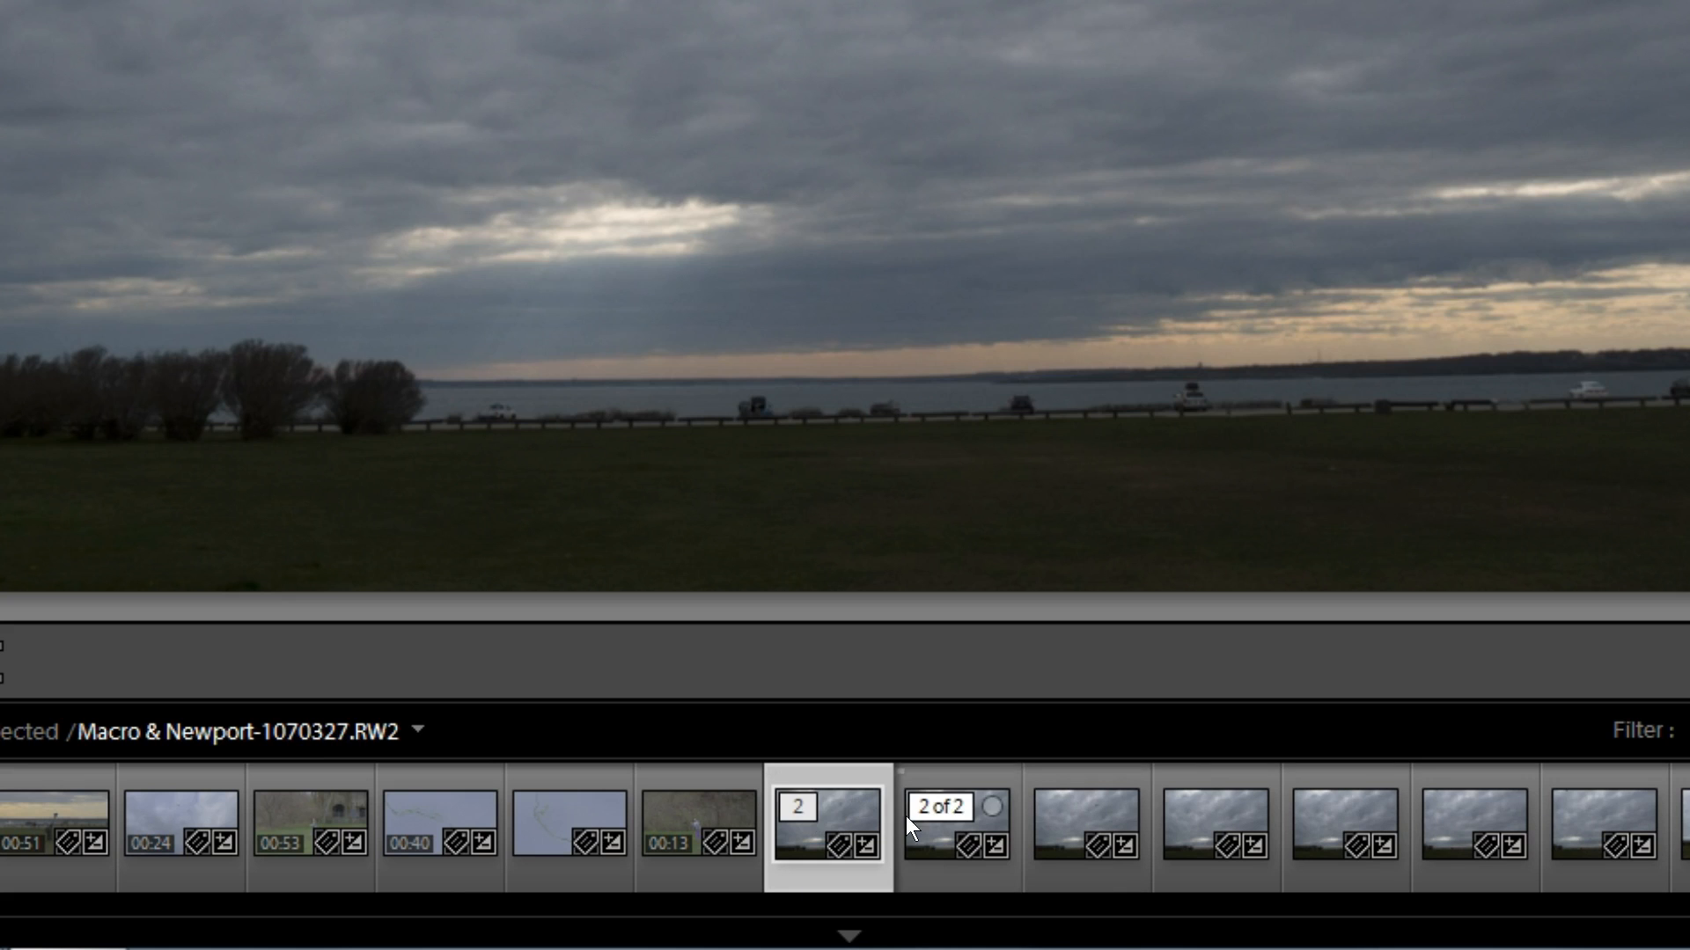
mouse_move(1051, 870)
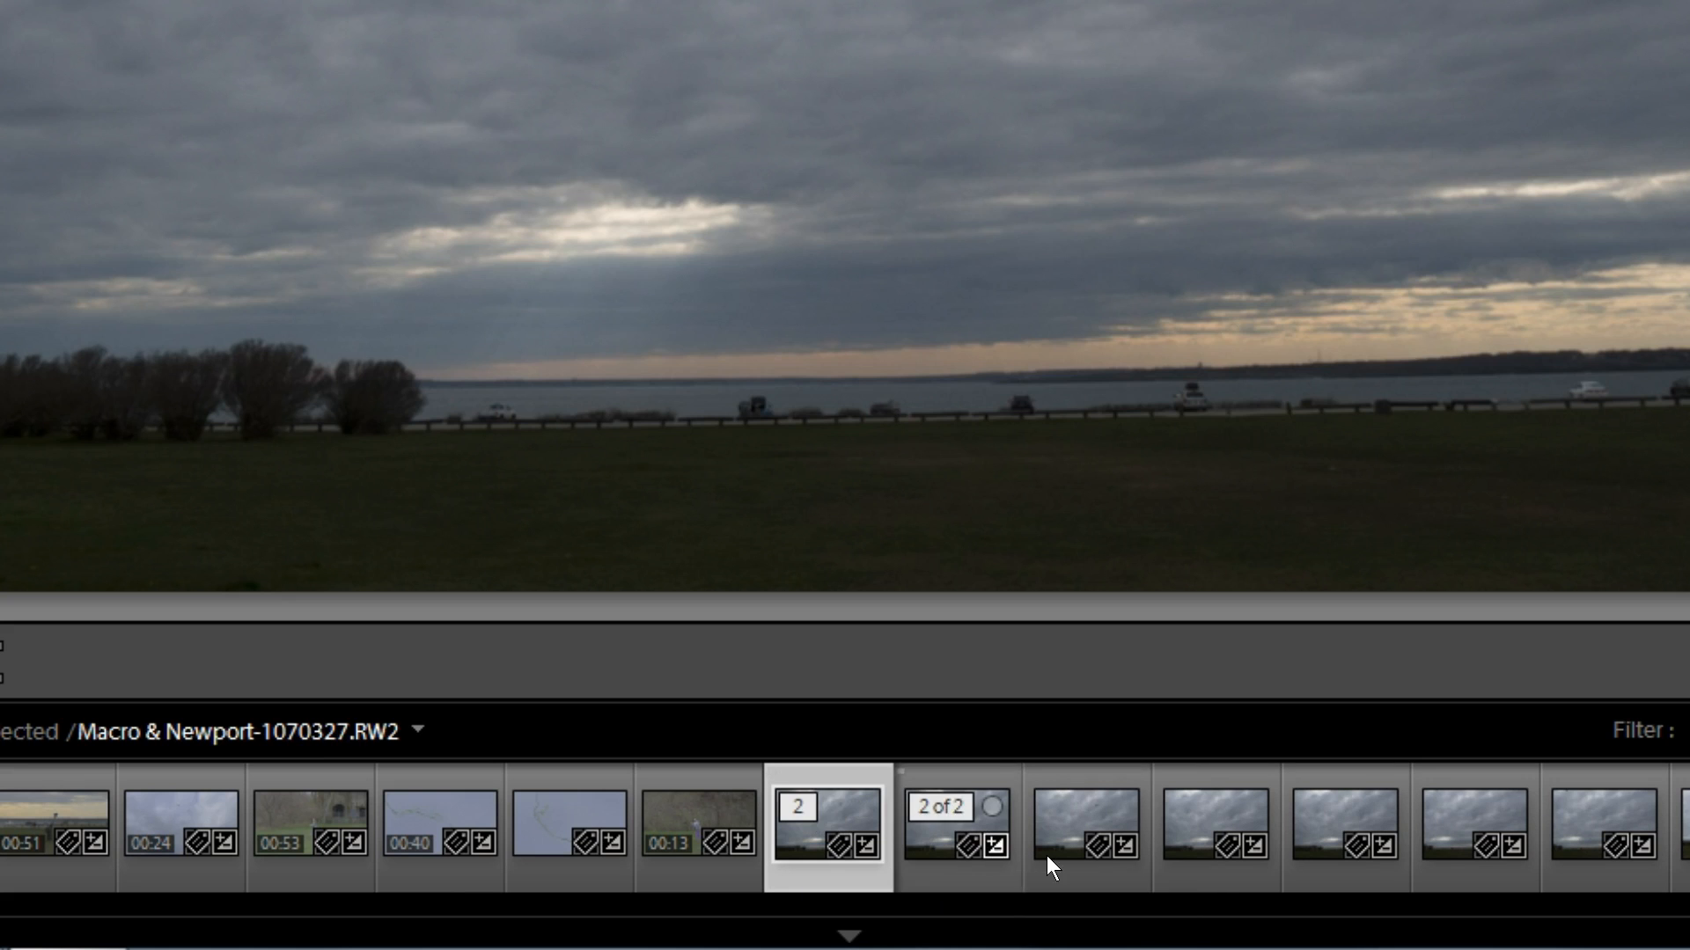